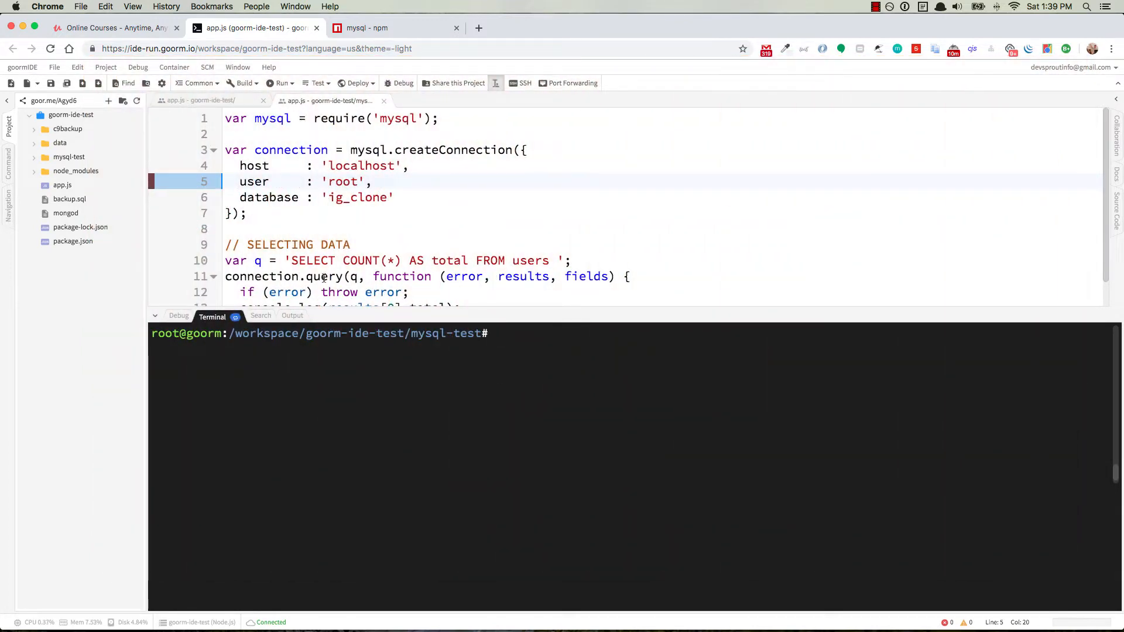
Expand the mysql-test folder and bring its app.js into the editor.
click(70, 156)
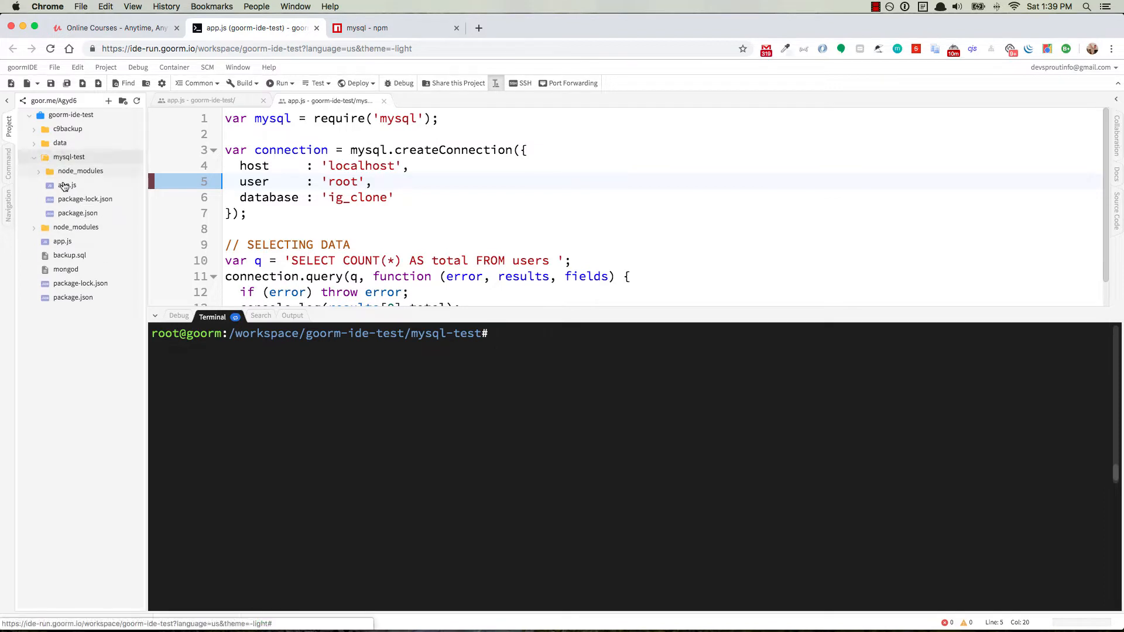
click(66, 185)
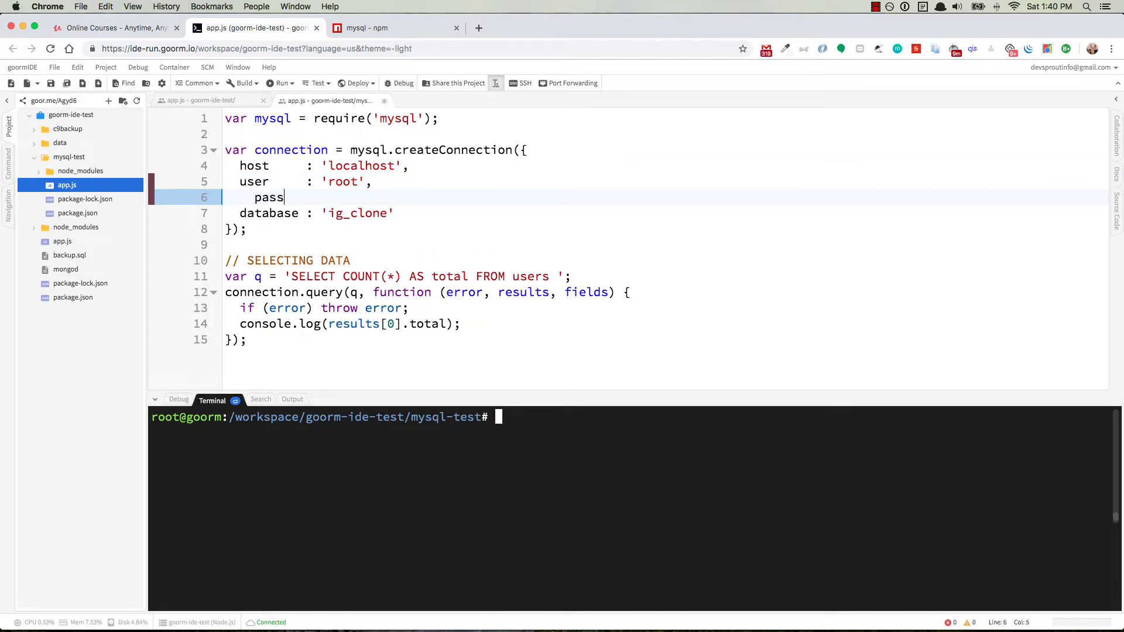
text(word: '')
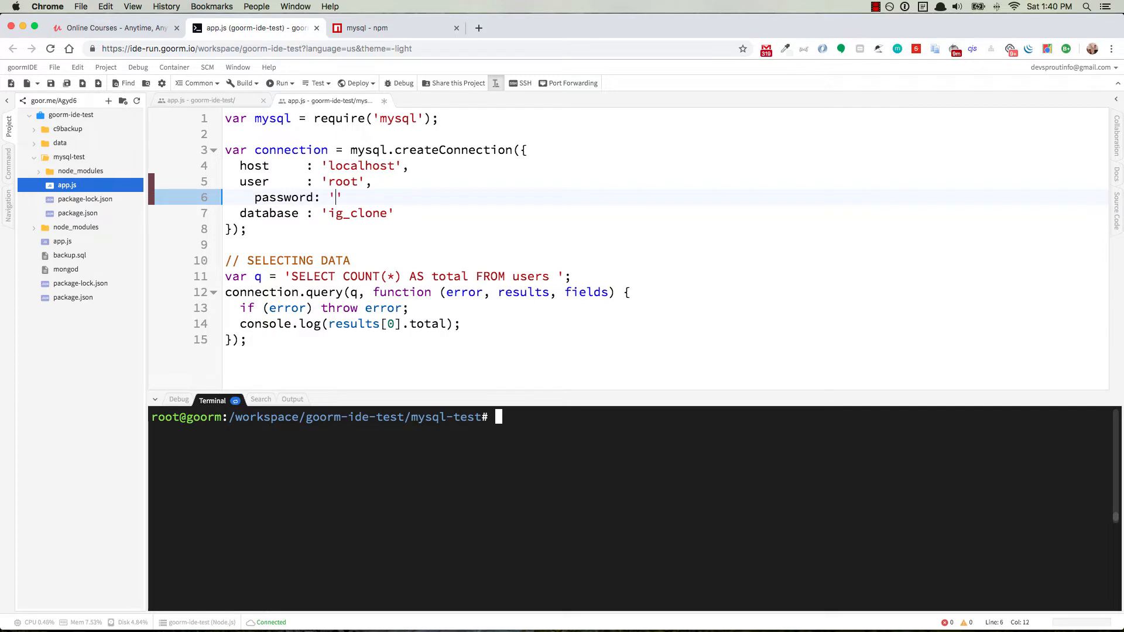
text(password)
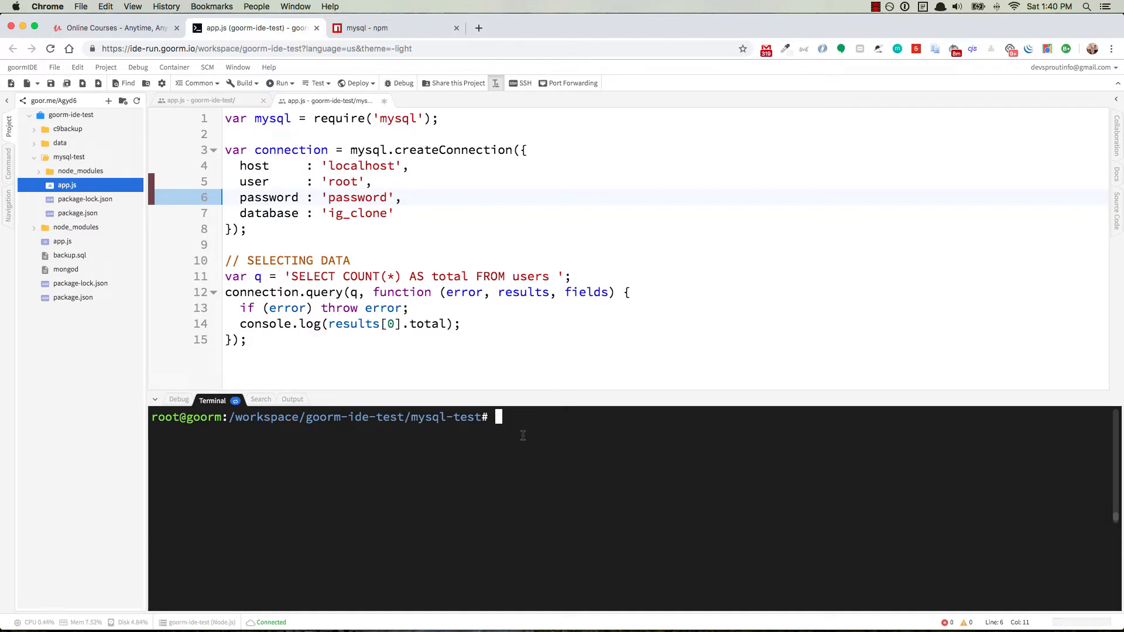
text(export)
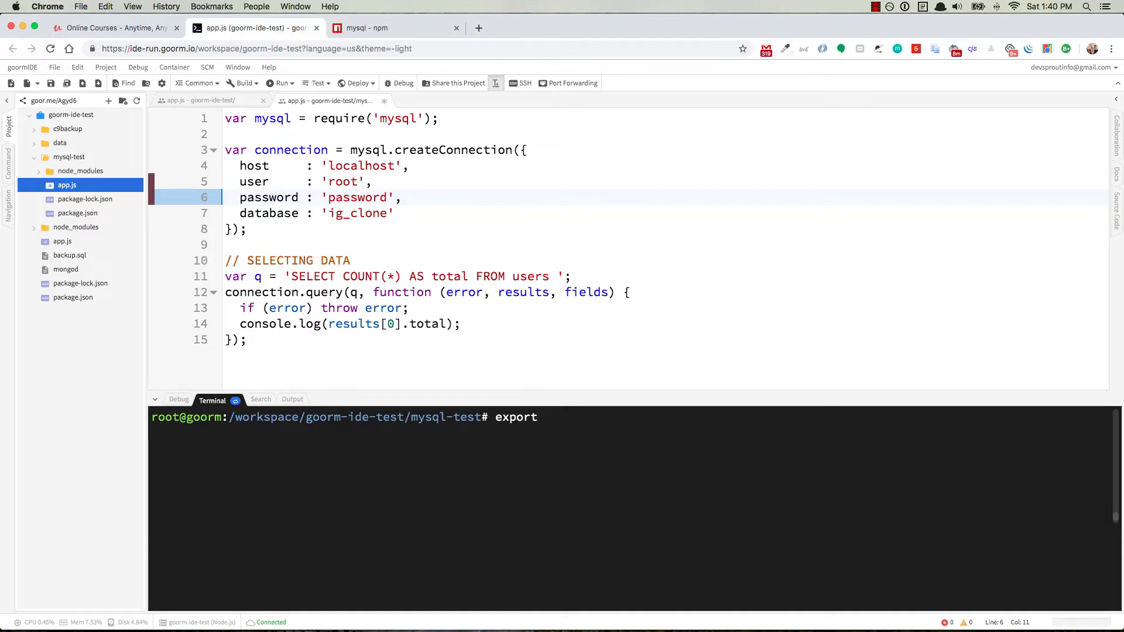
text(MY)
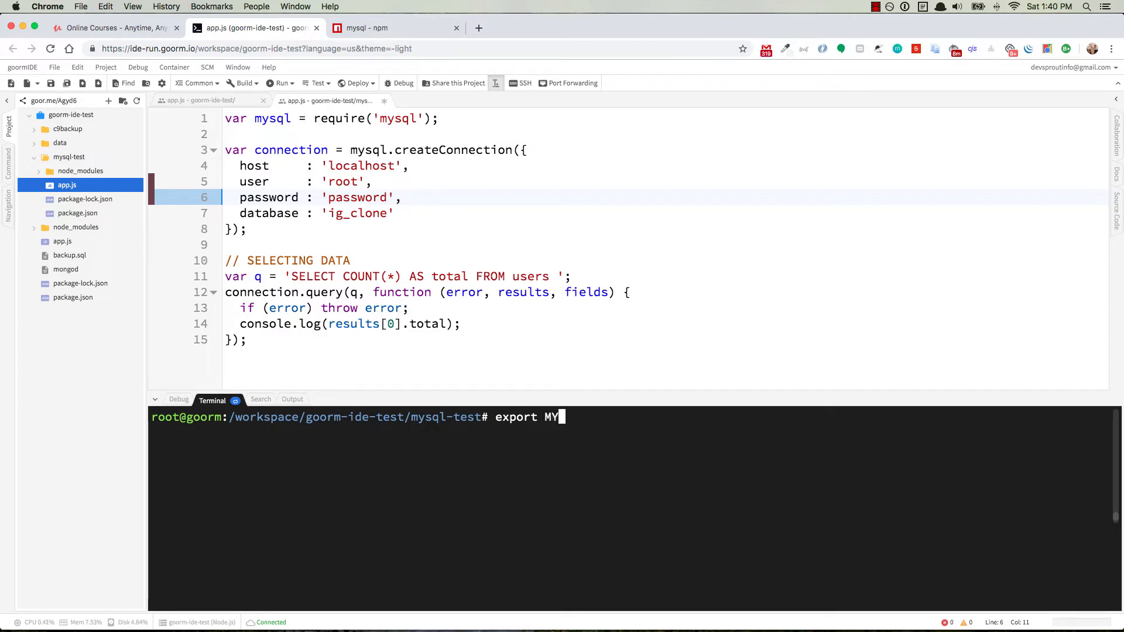
text(SQL_PW)
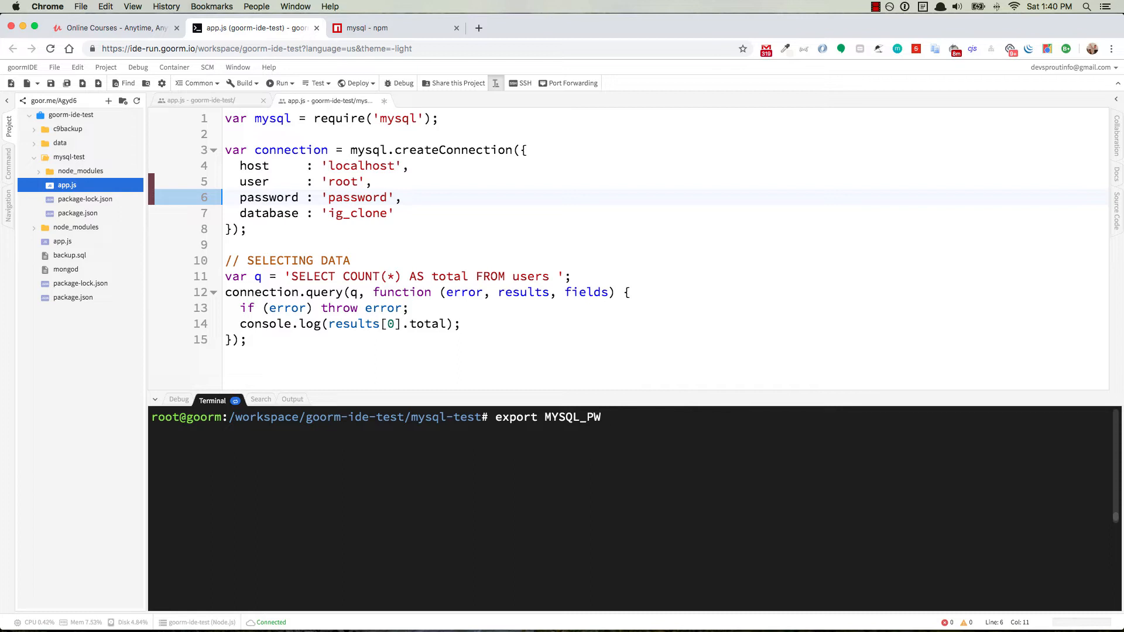
text(=)
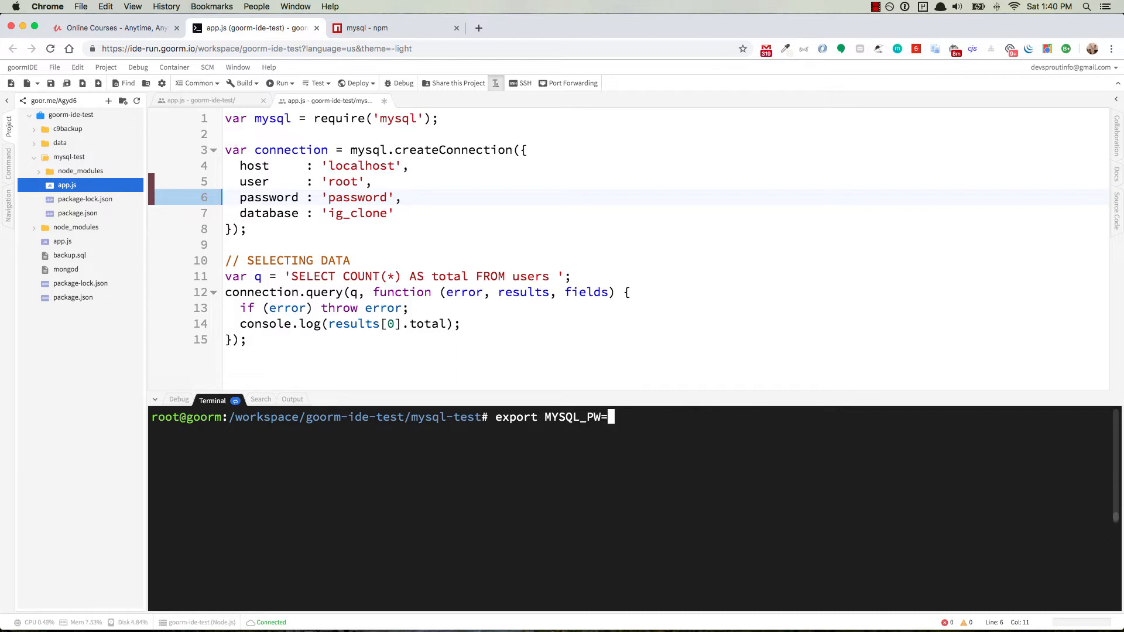
text(passwo)
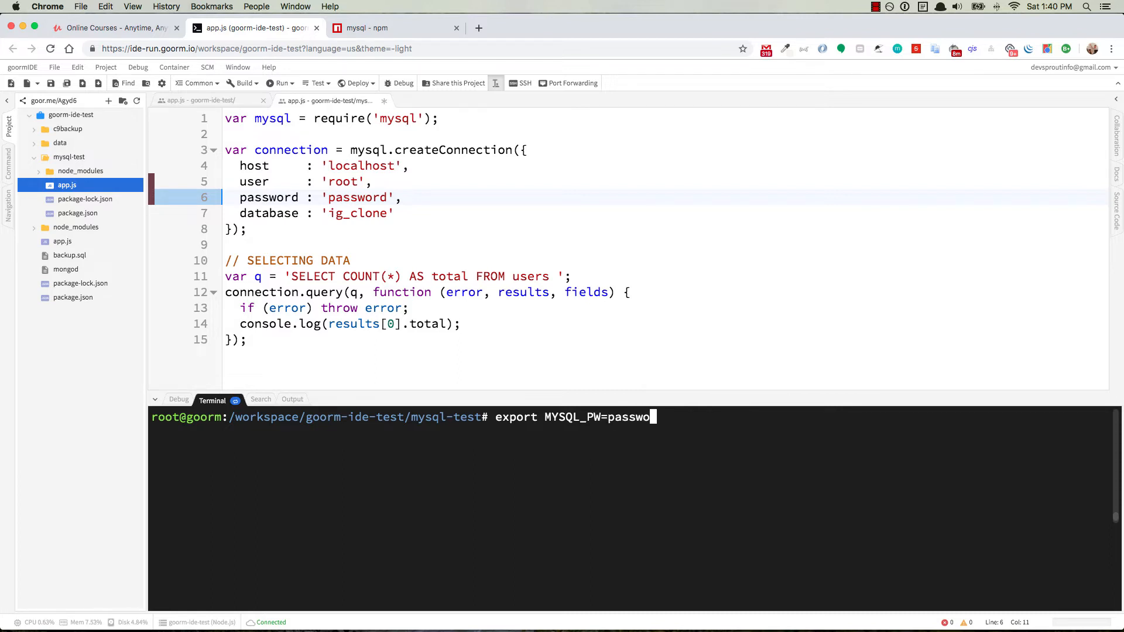
text(rd)
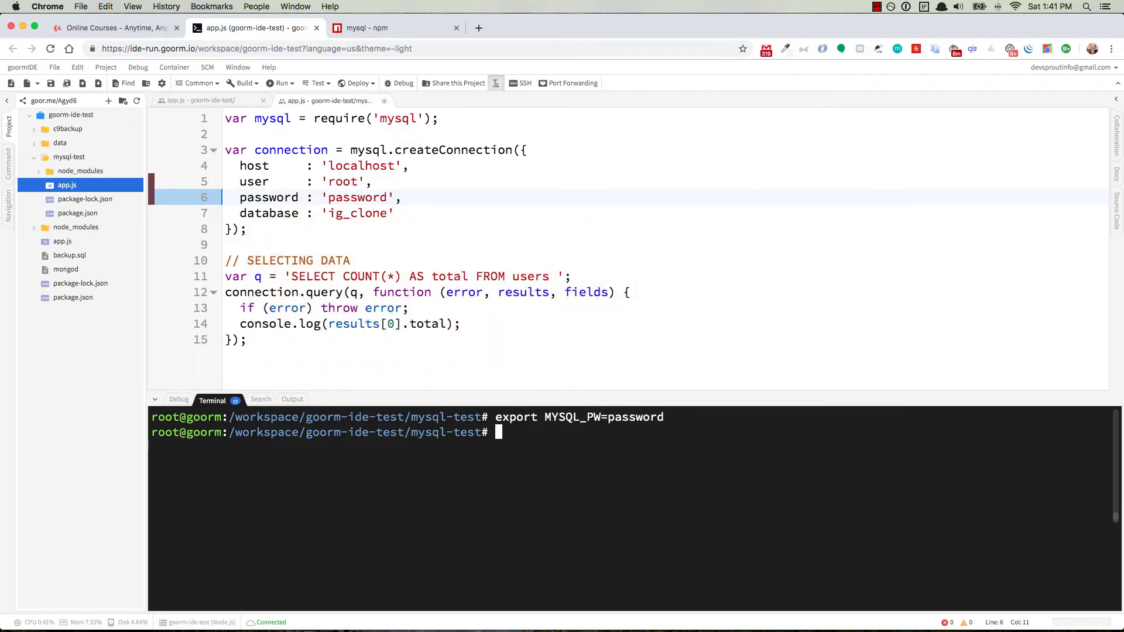
Replace the hard-coded 'password' string with process.env.MYSQL_PW in app.js.
double_click(356, 196)
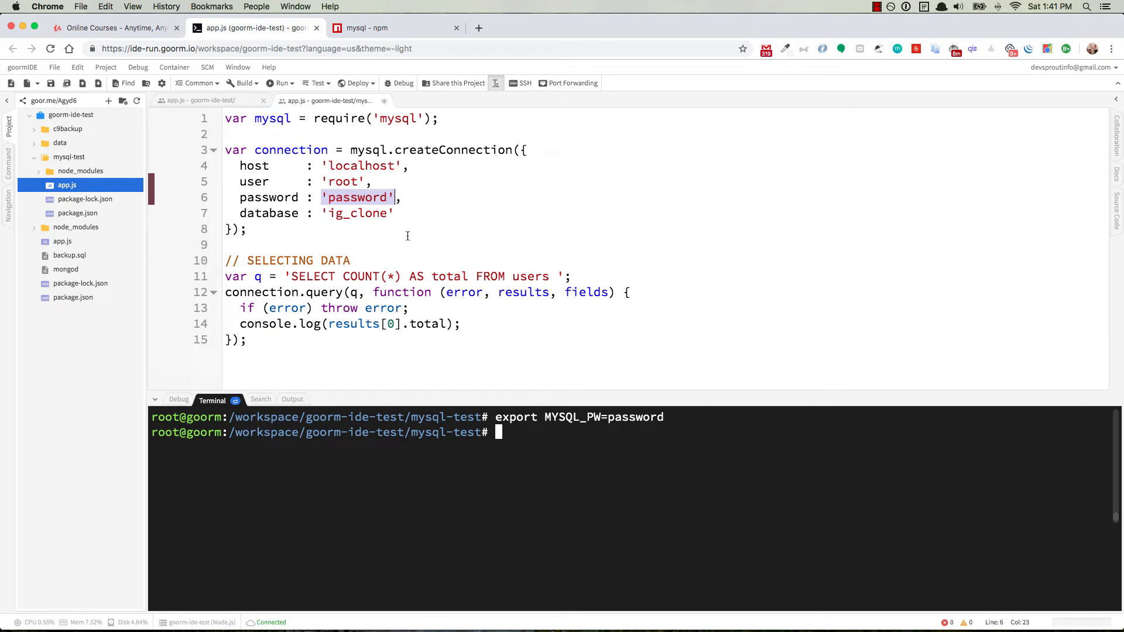
text(process.env.)
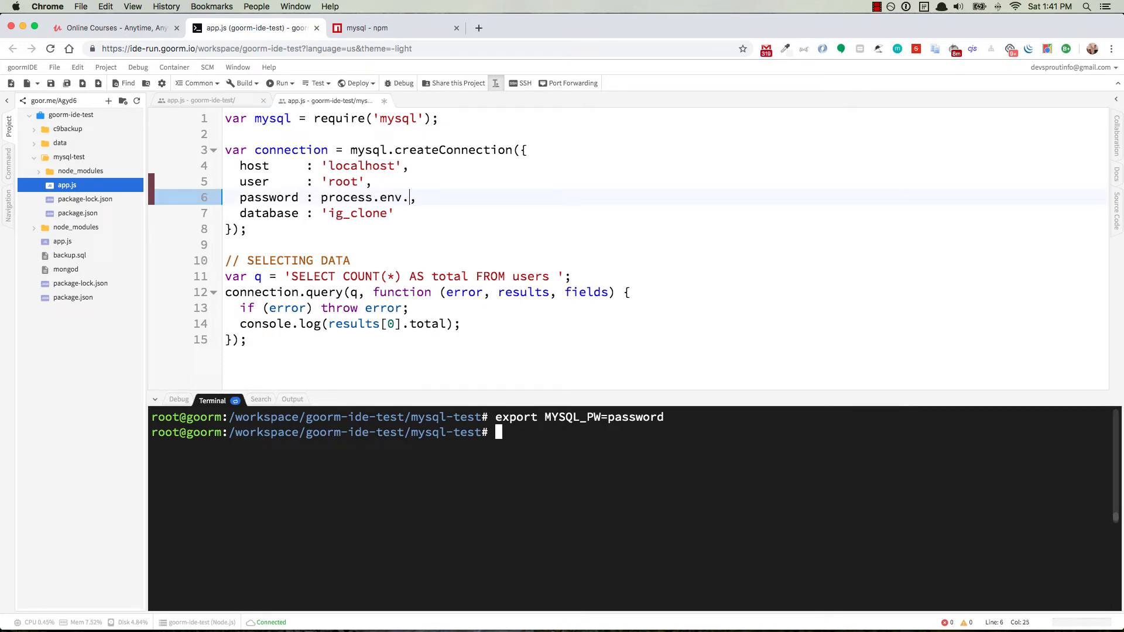
text(MYSQL_P)
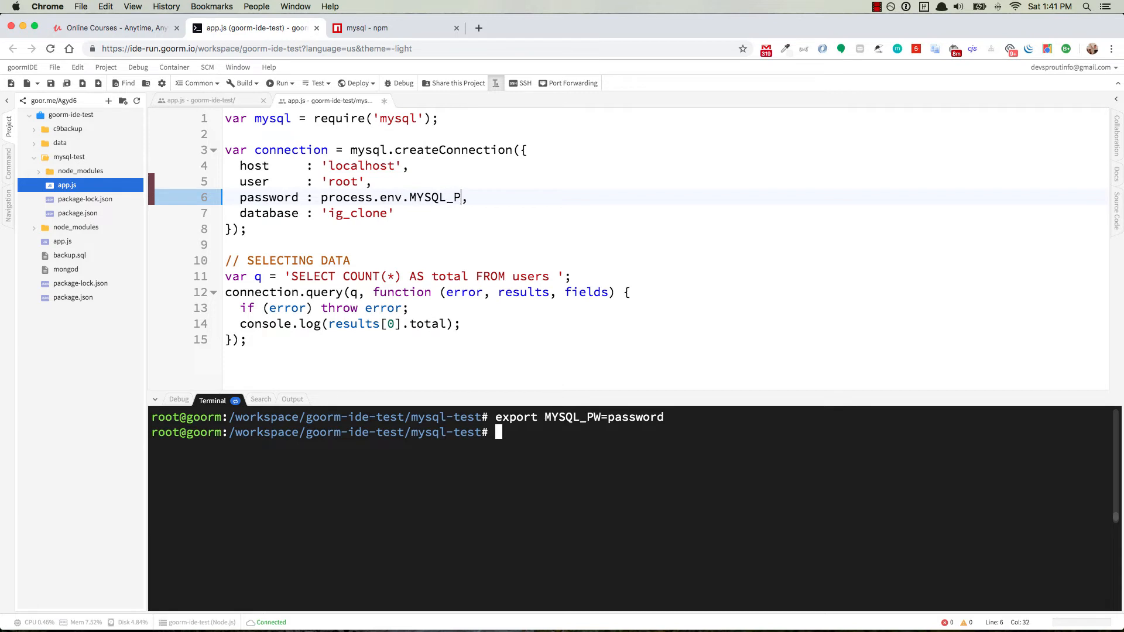
text(W)
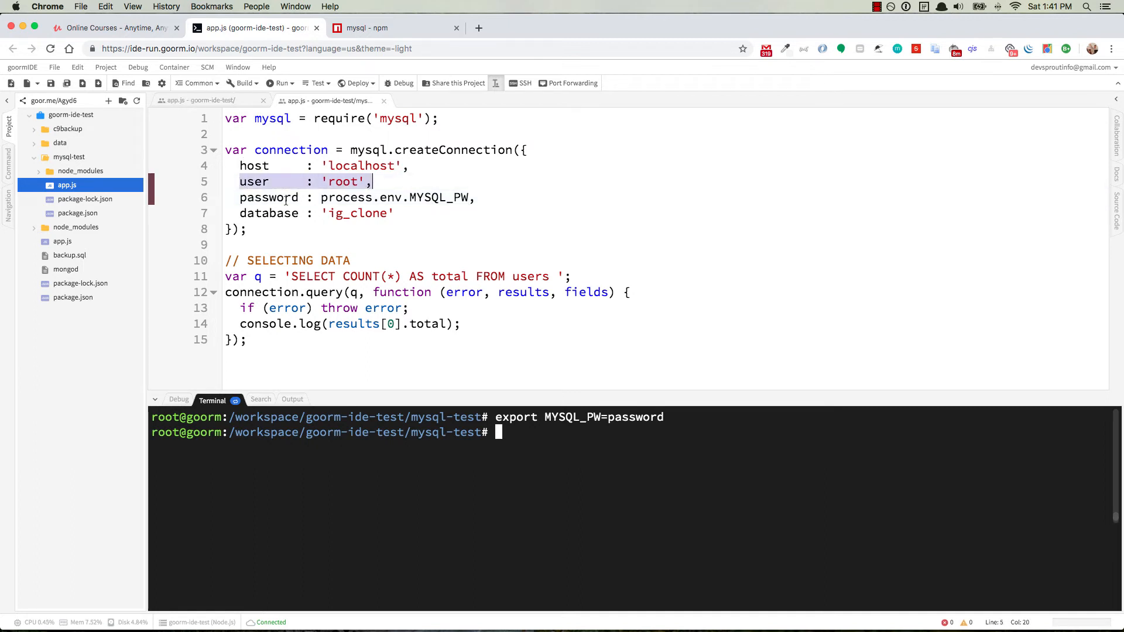
click(479, 198)
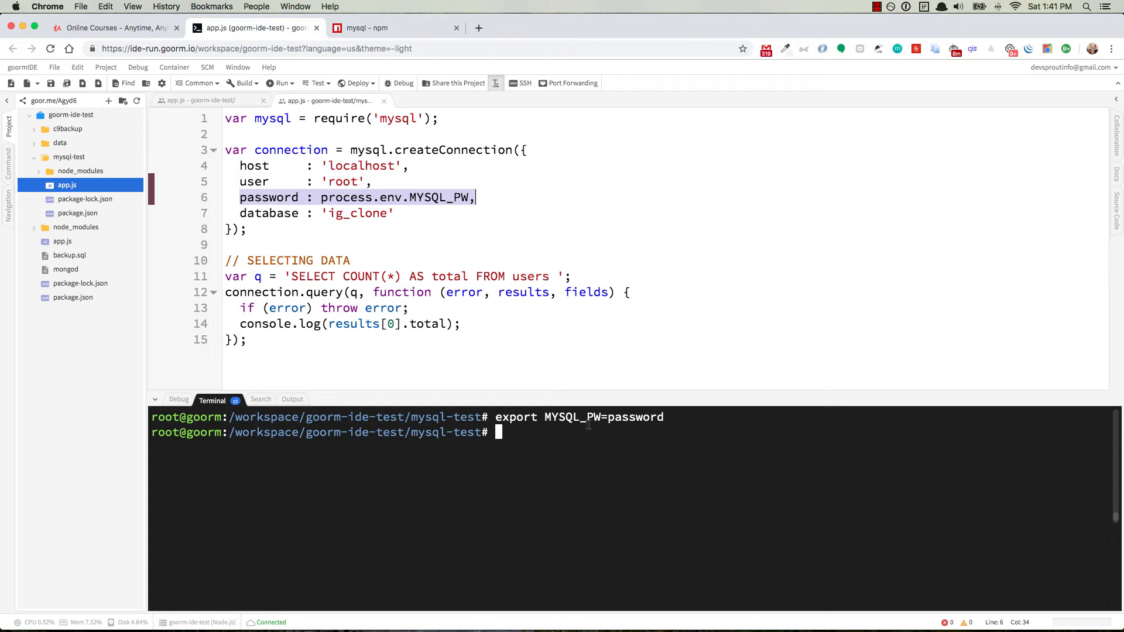
mouse_move(411, 359)
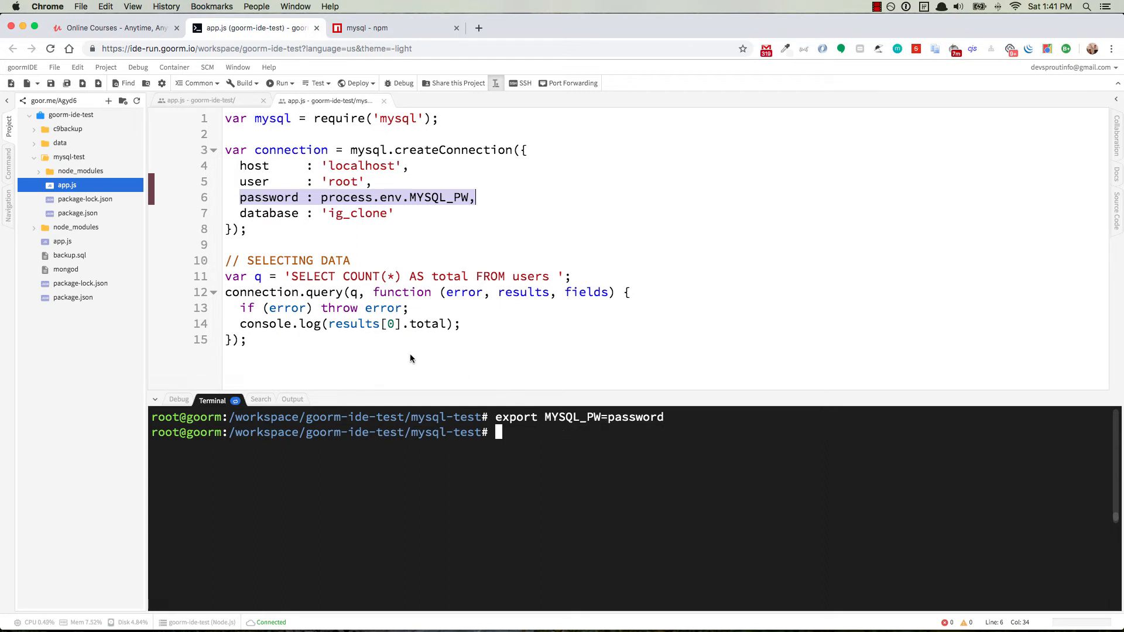
mouse_move(407, 342)
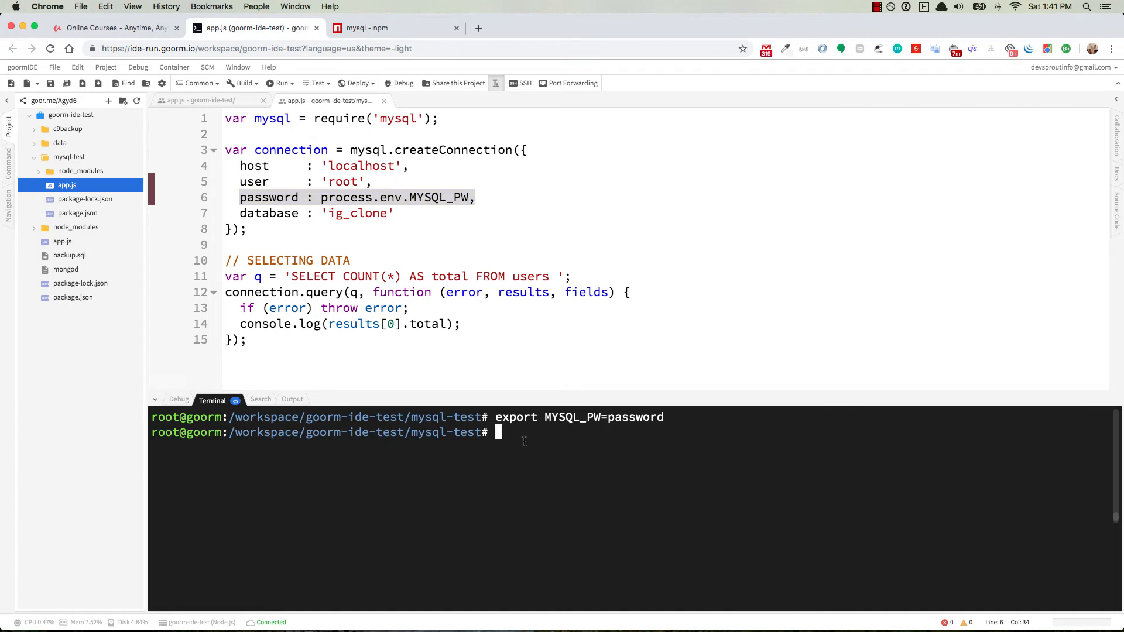
Run sudo service mysql start in the terminal, then begin the node command.
text(sudo)
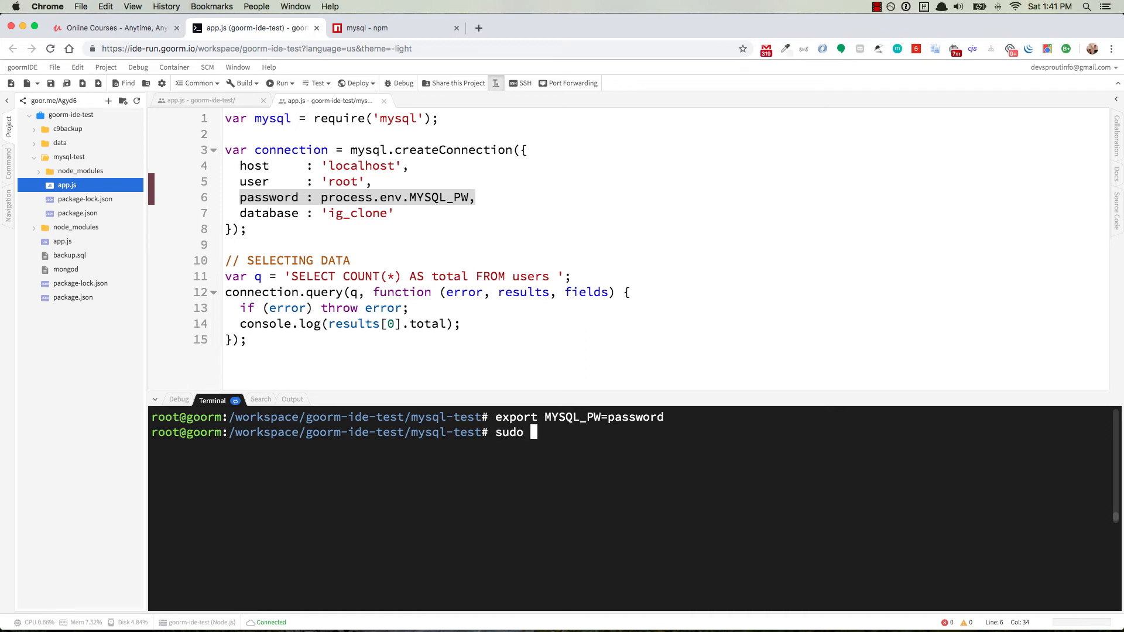
text(service mysql)
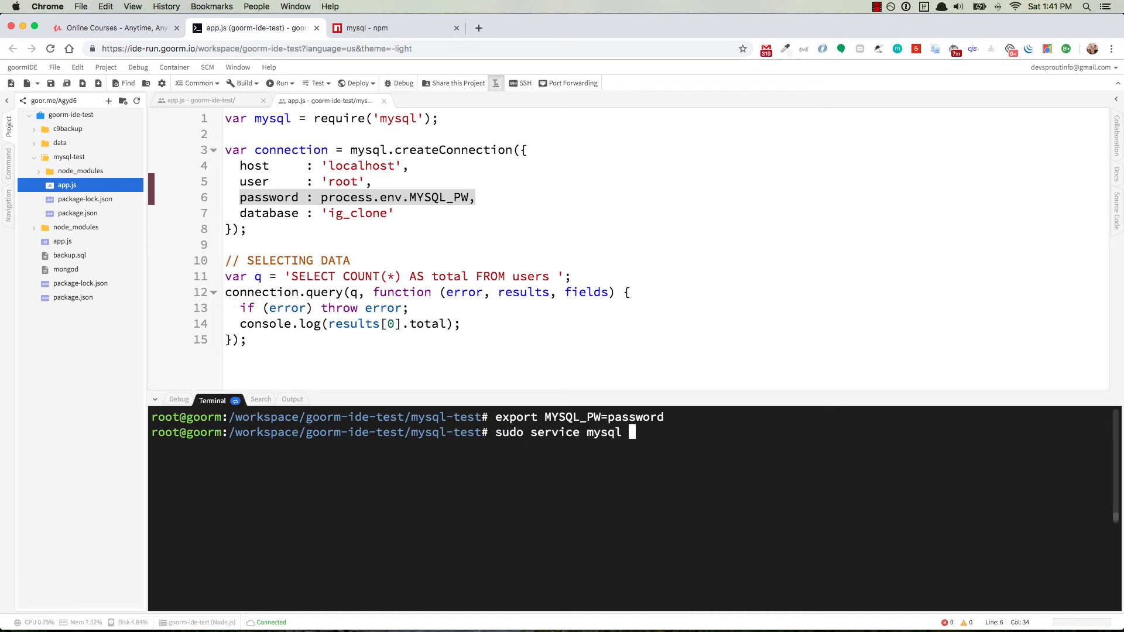
text(start)
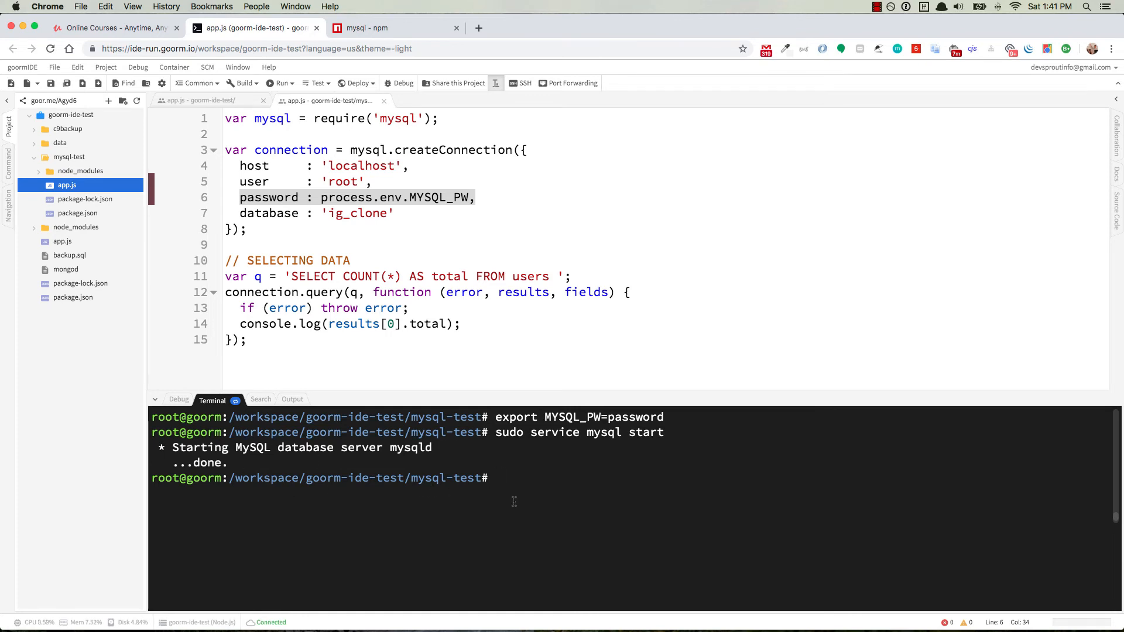
text(node)
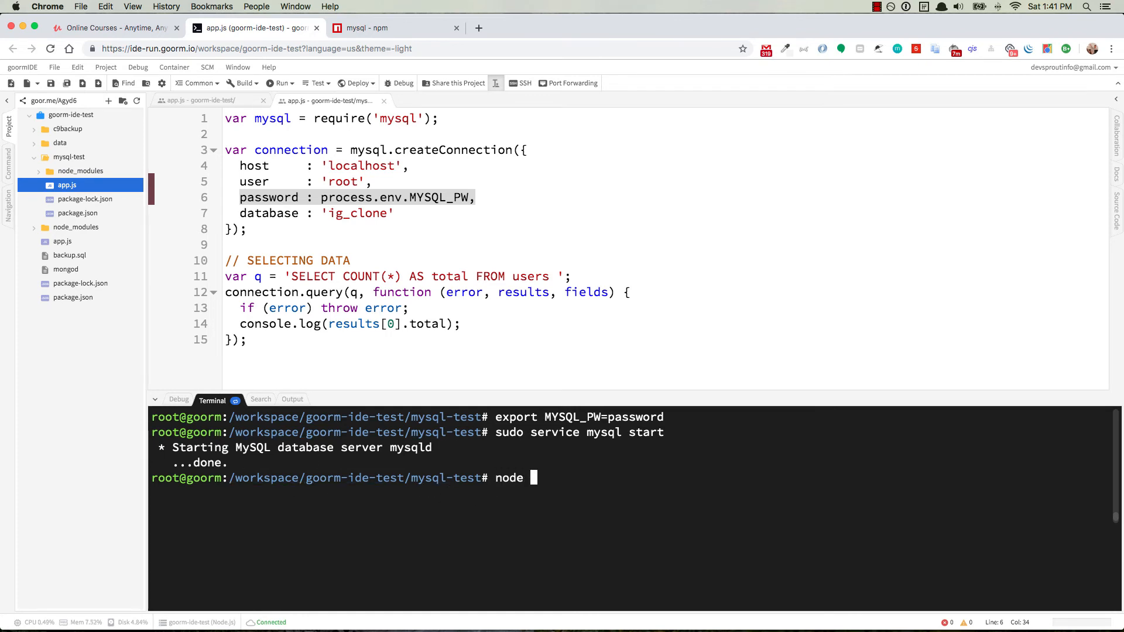